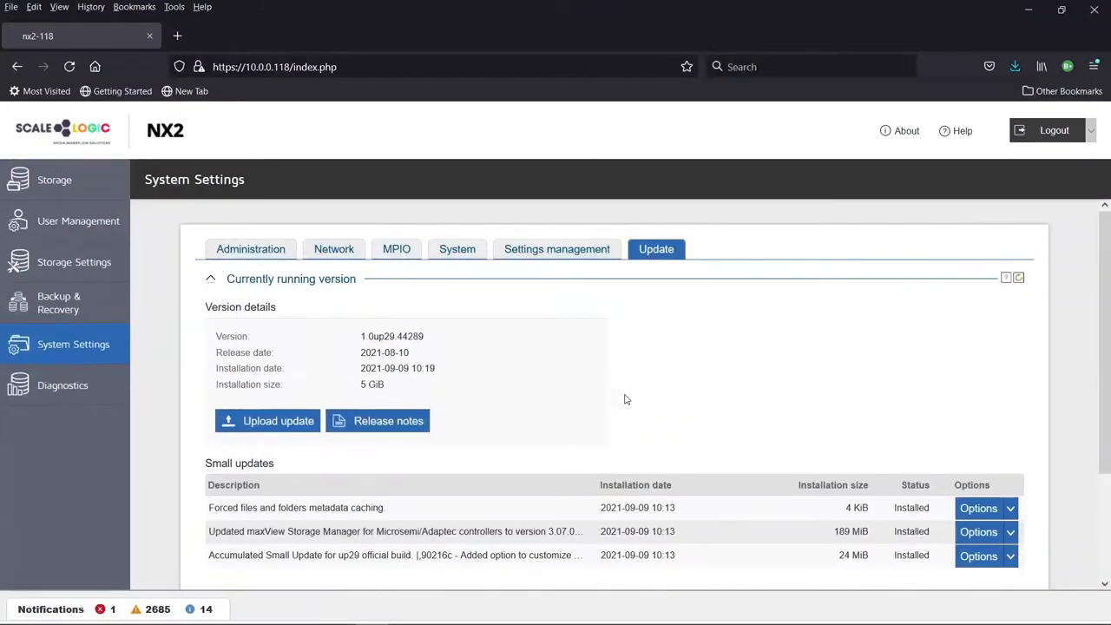
Reveal the Options menu for available version 1.0up29.42343, showing Change version.
scroll("down", 3)
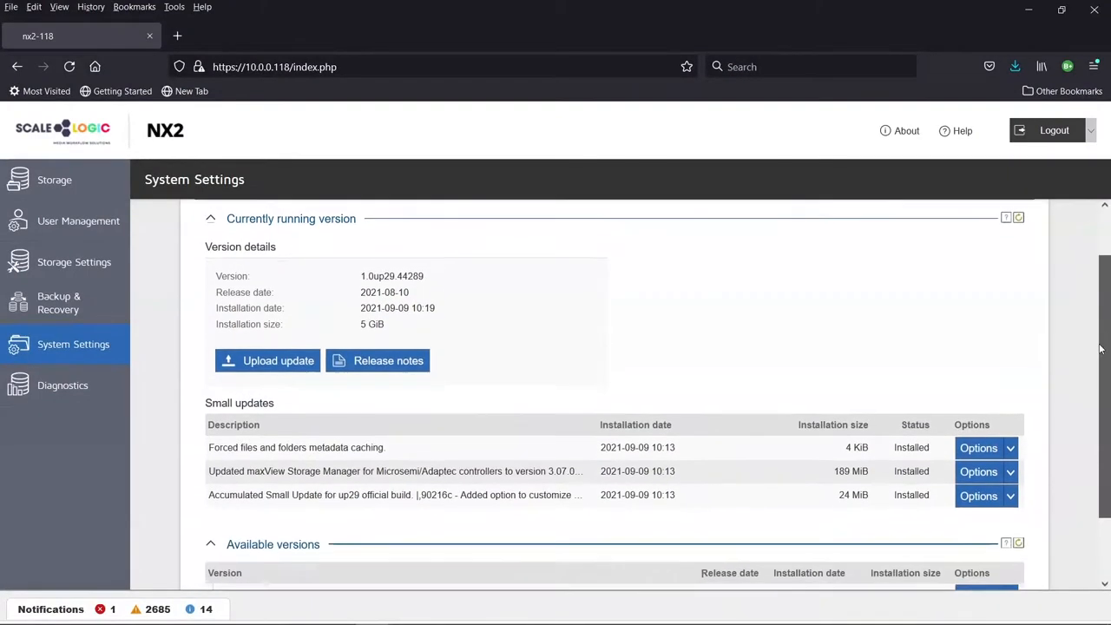
scroll("down", 3)
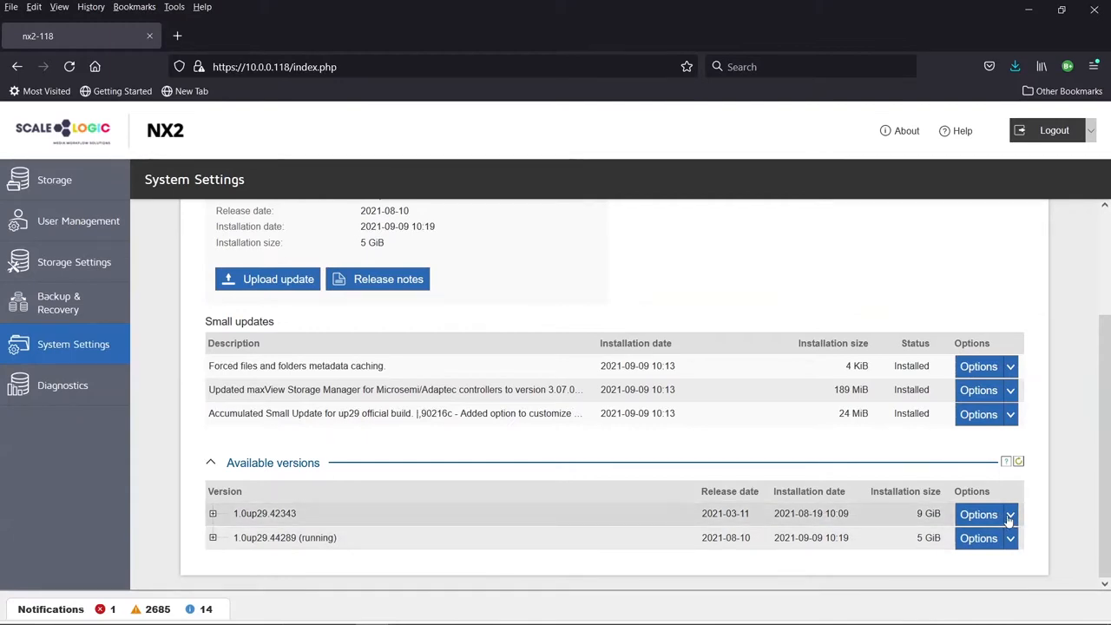
left_click(979, 514)
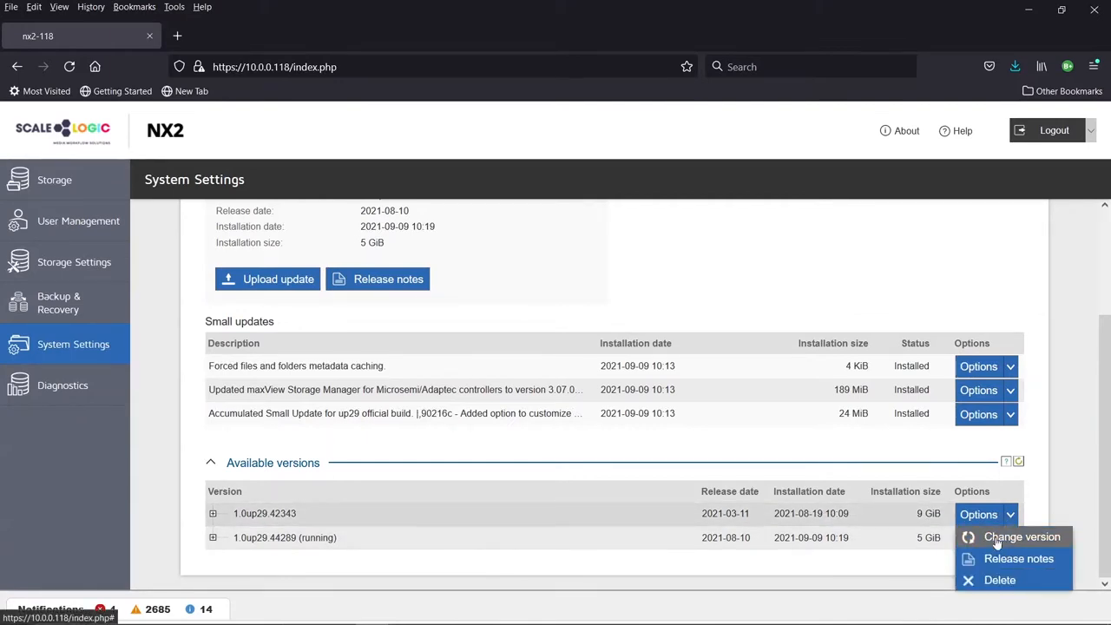